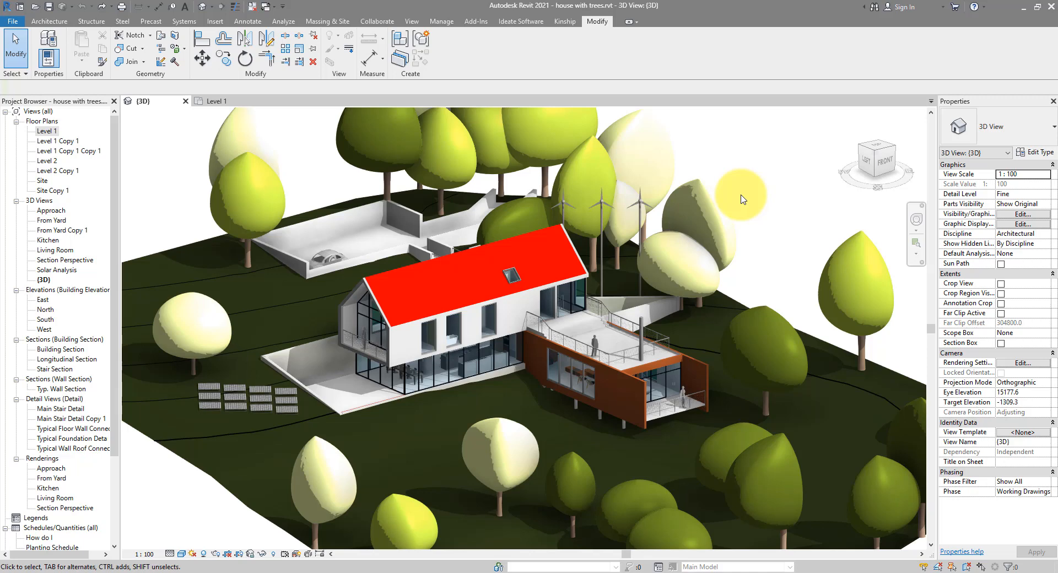
mouse_move(125, 180)
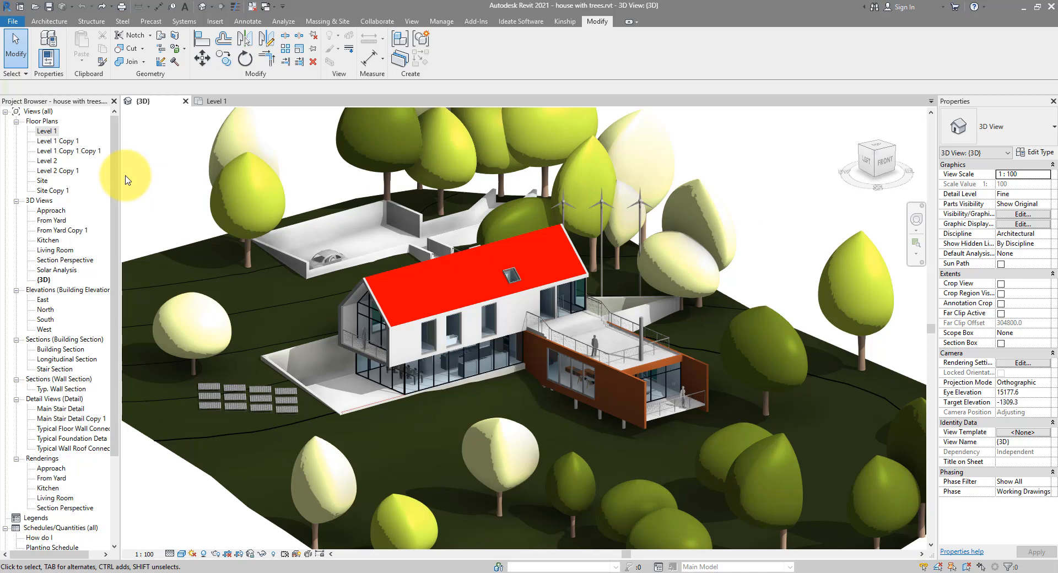
- Show the Level 1 floor plan with its grids and select a grid to review
click(48, 131)
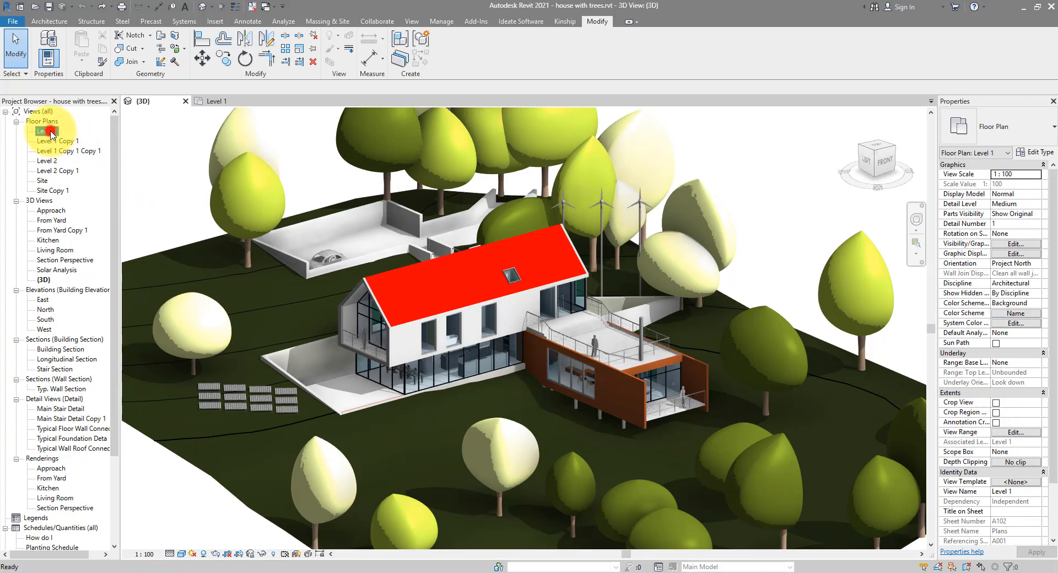
double_click(48, 130)
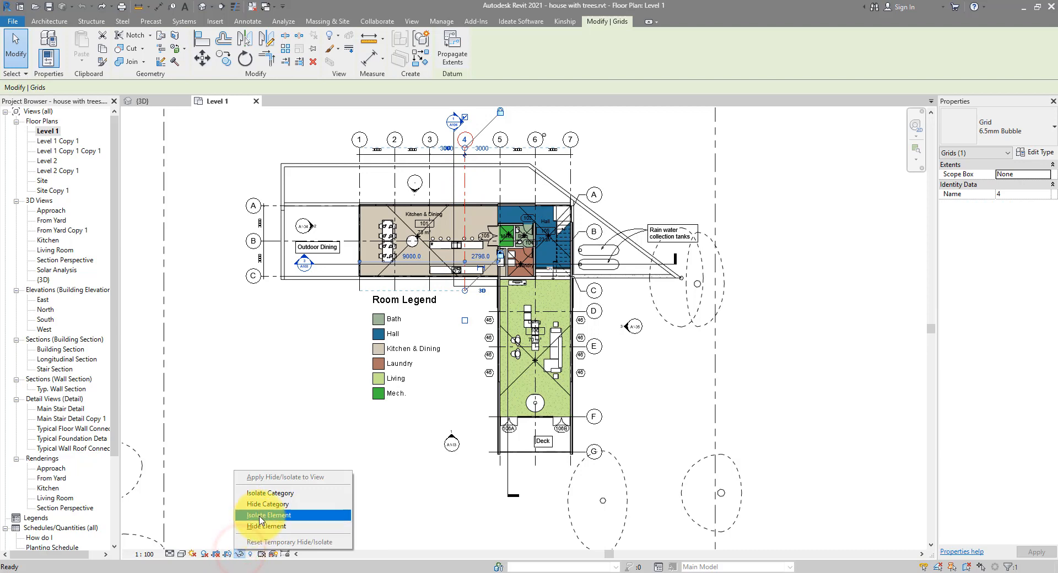
click(266, 514)
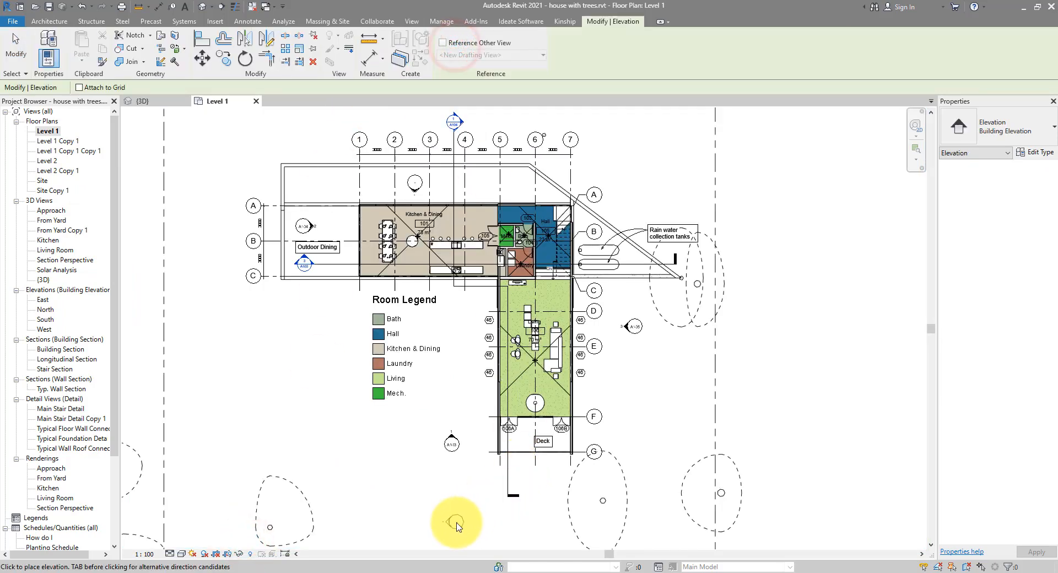
- Place an elevation marker below the house and view Elevation 1 - a with its levels
click(522, 479)
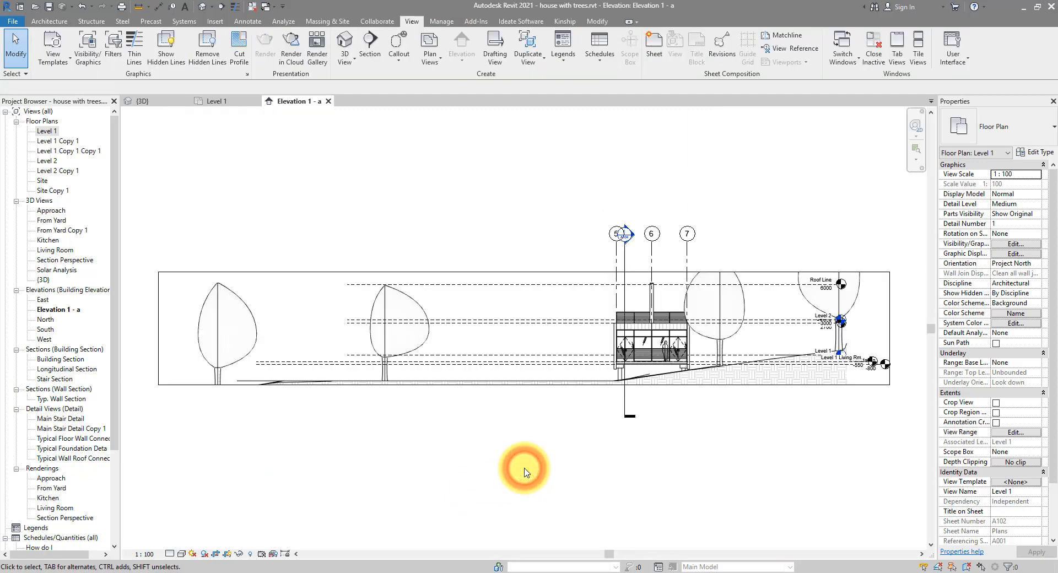
click(492, 362)
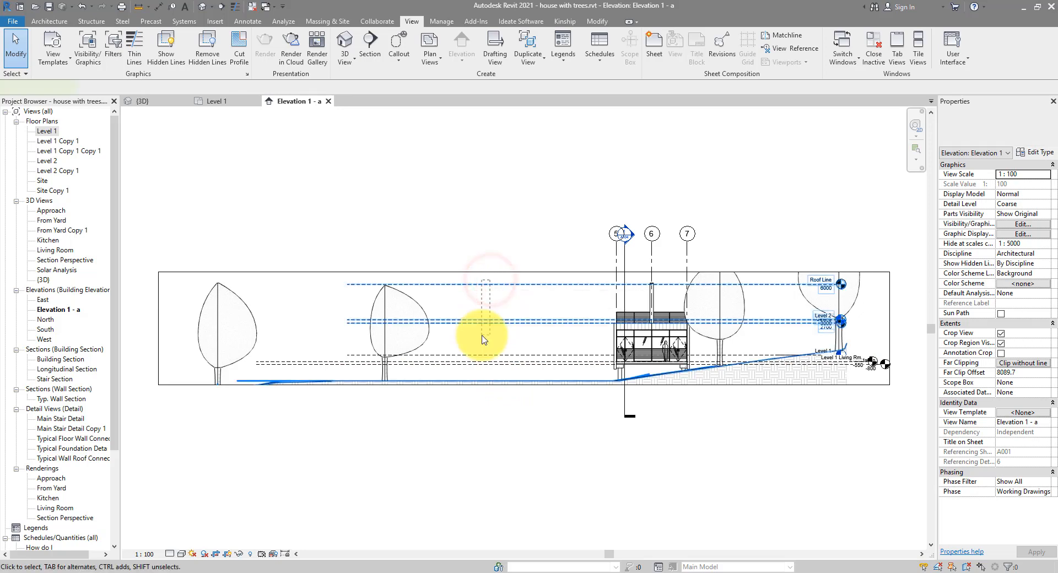
click(486, 361)
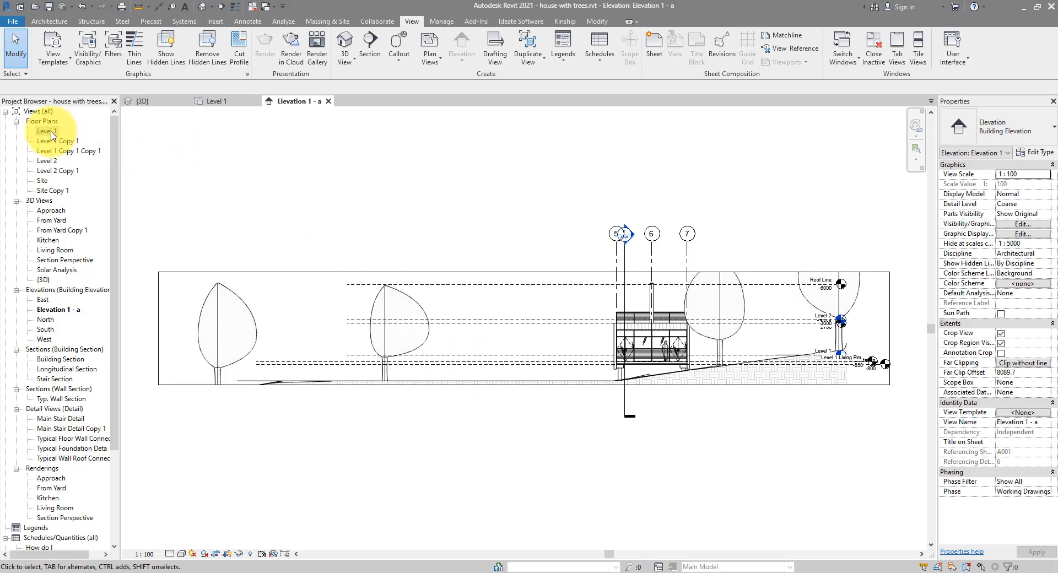
- Draw Scope Box 1 around the house on Level 1 and check it in the default 3D view
double_click(47, 130)
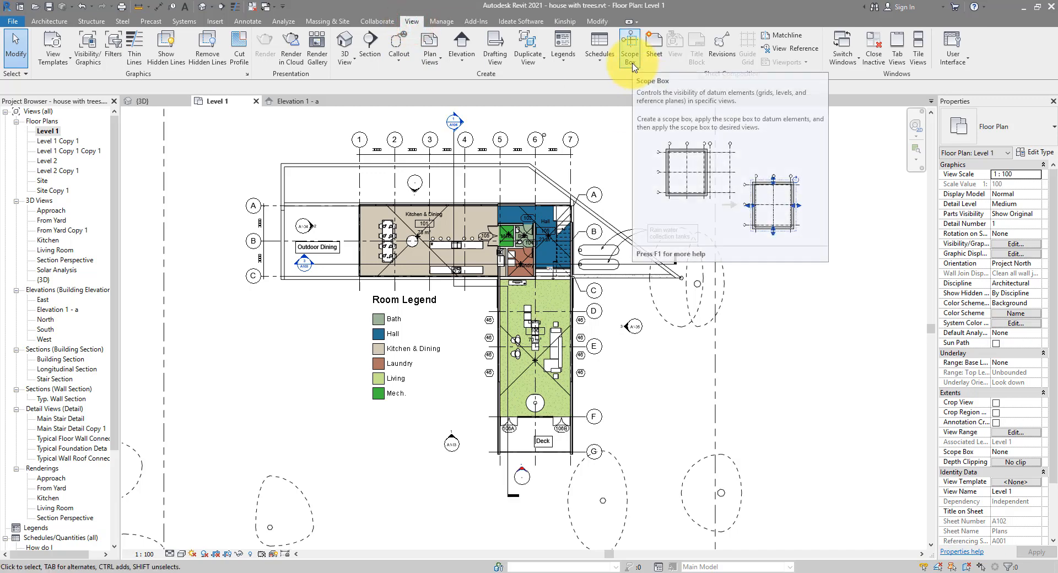
click(628, 47)
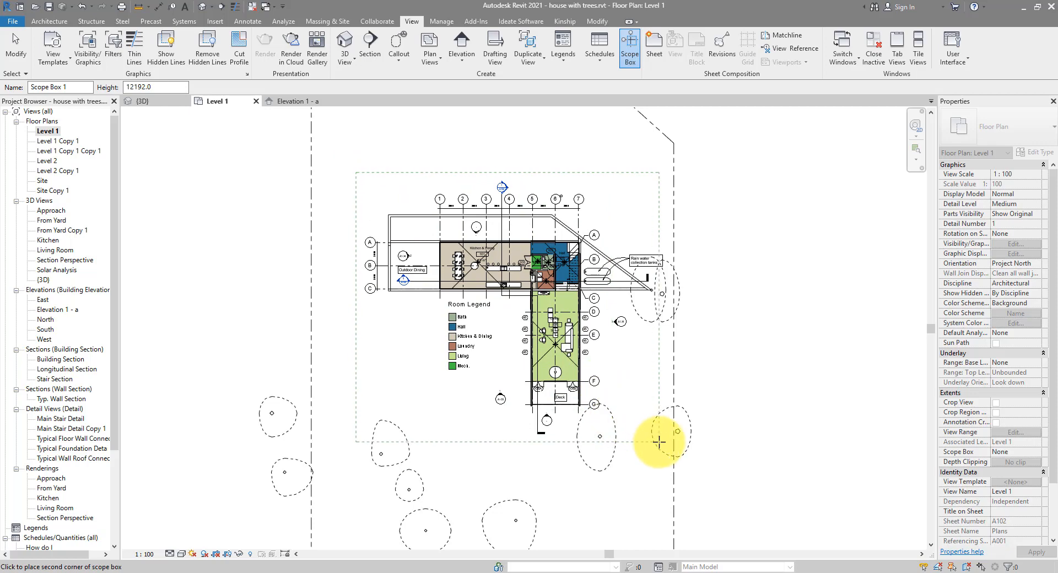
mouse_move(659, 442)
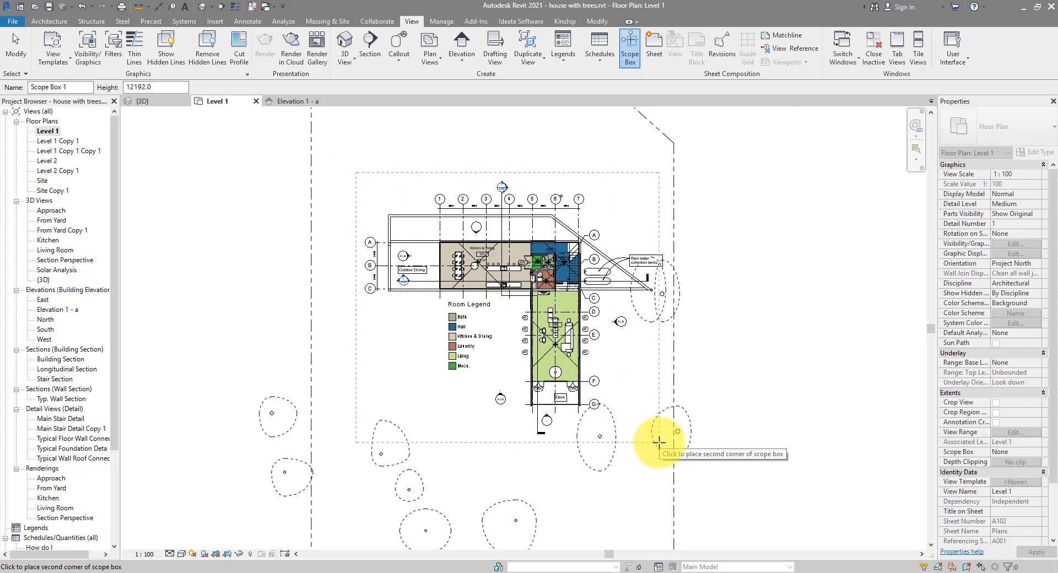
click(657, 441)
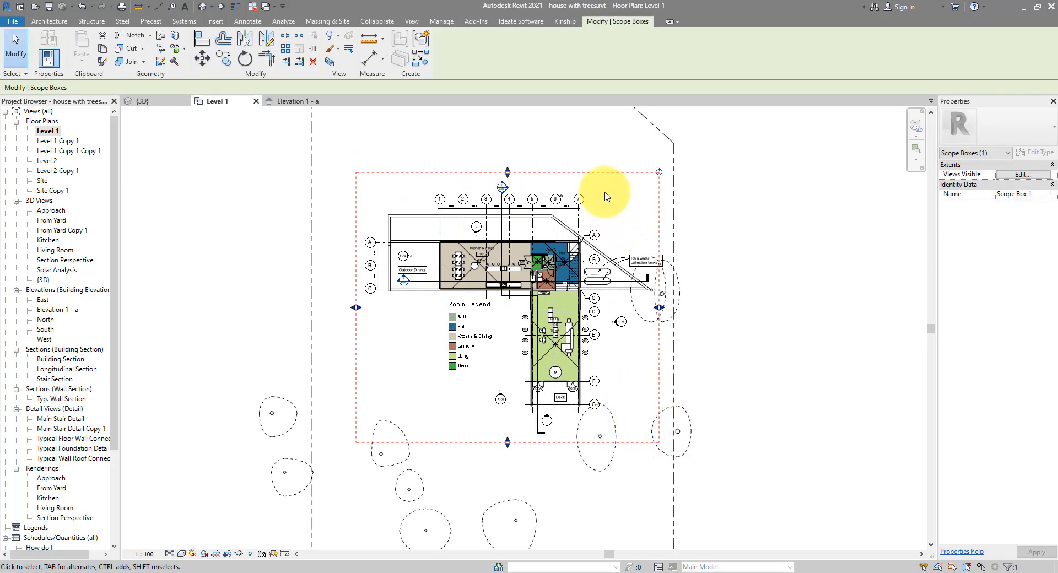
mouse_move(597, 181)
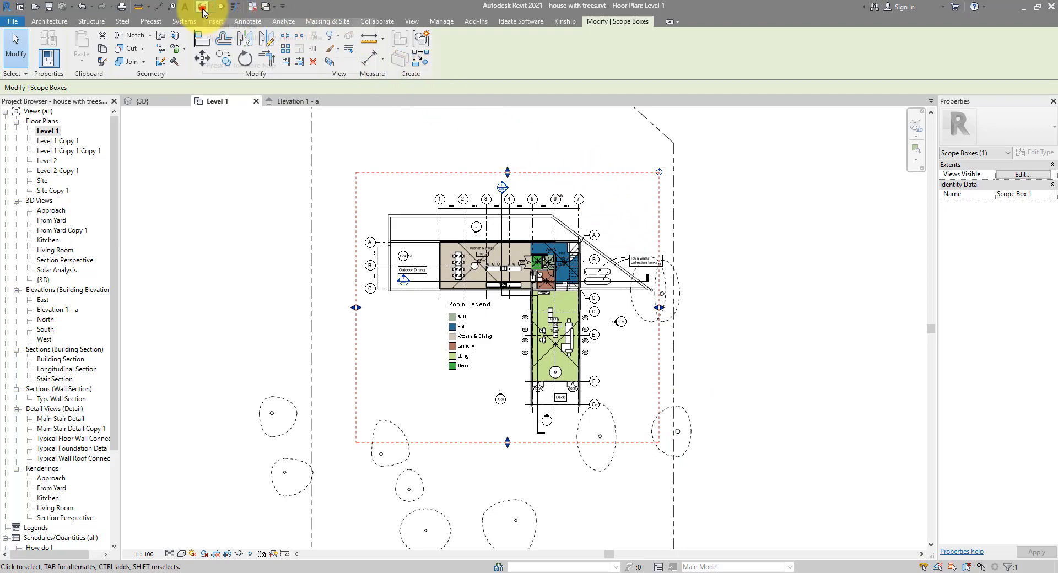
click(142, 101)
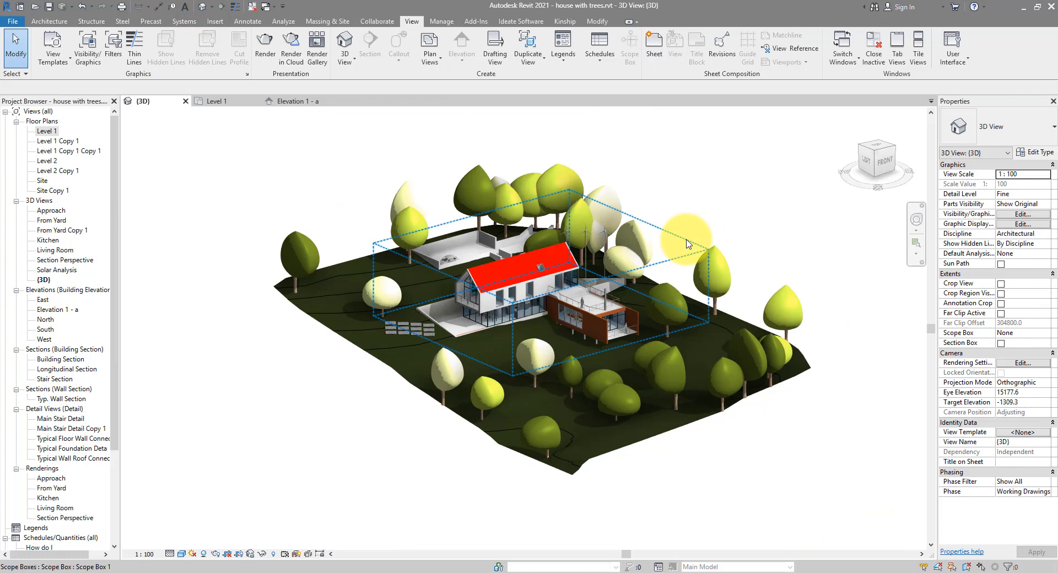
click(686, 242)
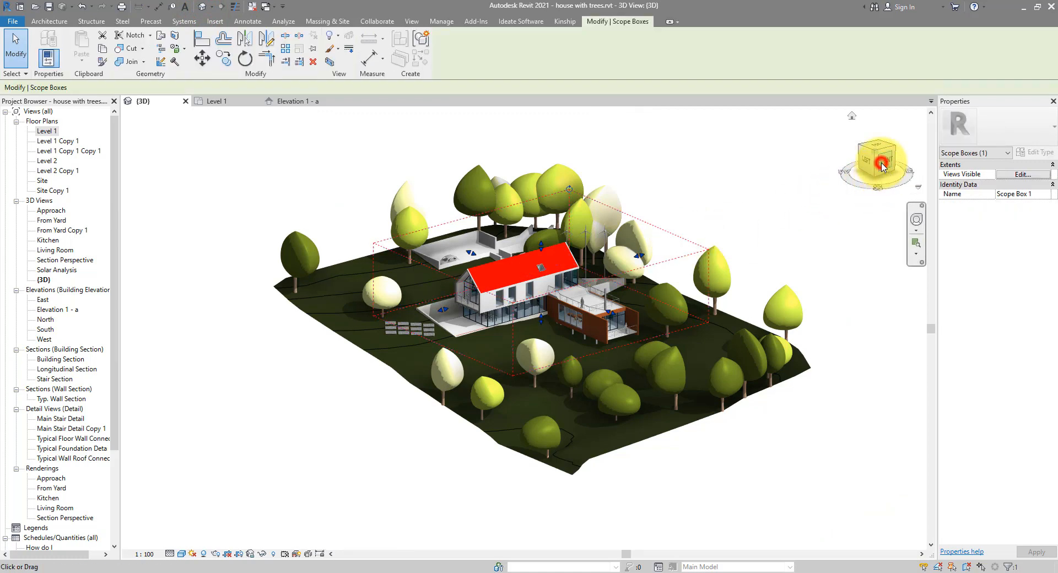
drag(880, 166, 870, 165)
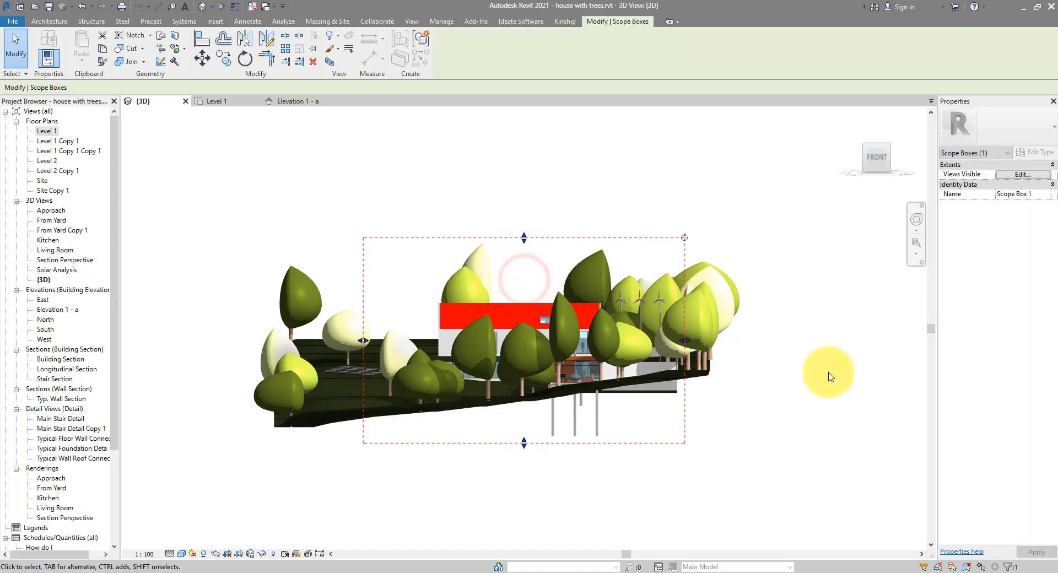
drag(829, 376, 680, 424)
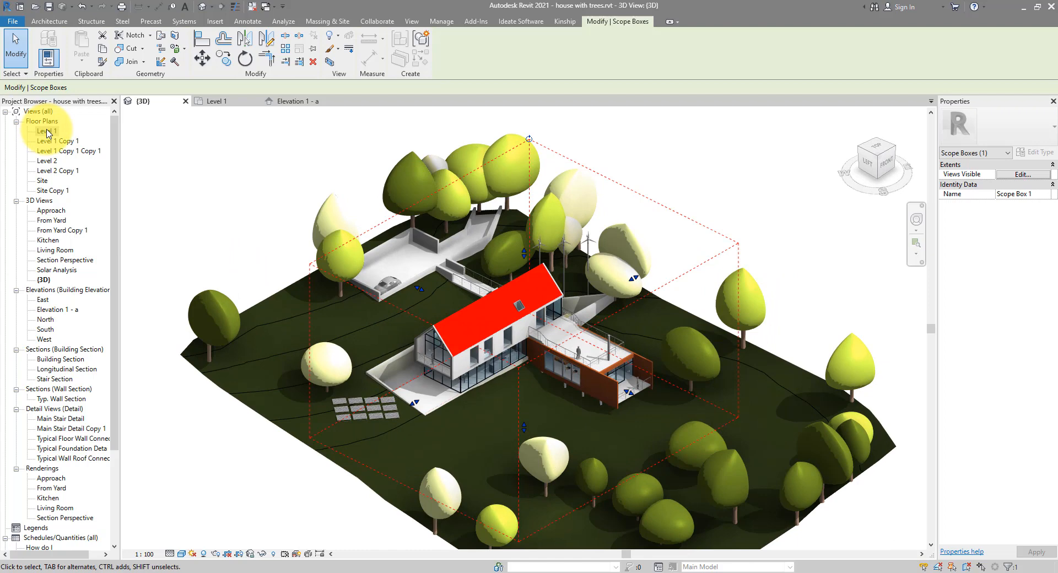
- Select all grid instances in the entire project and set their Scope Box to Scope Box 1
double_click(47, 130)
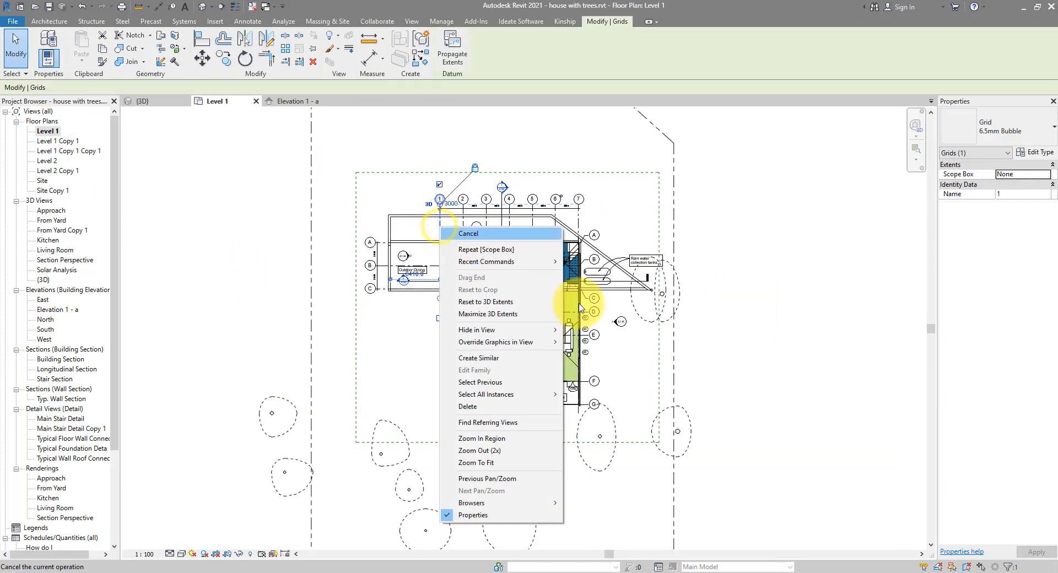
mouse_move(485, 394)
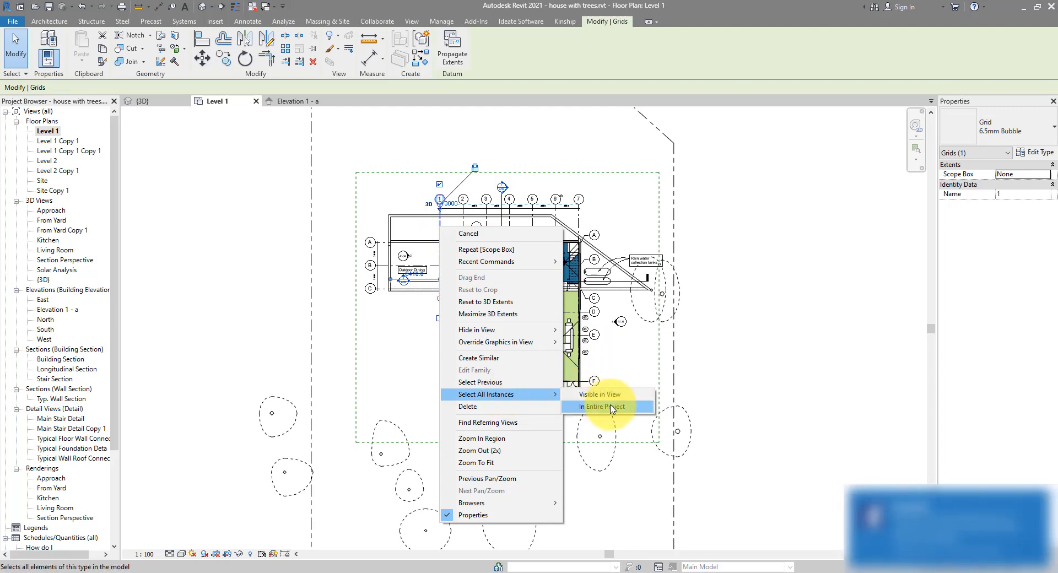
click(597, 407)
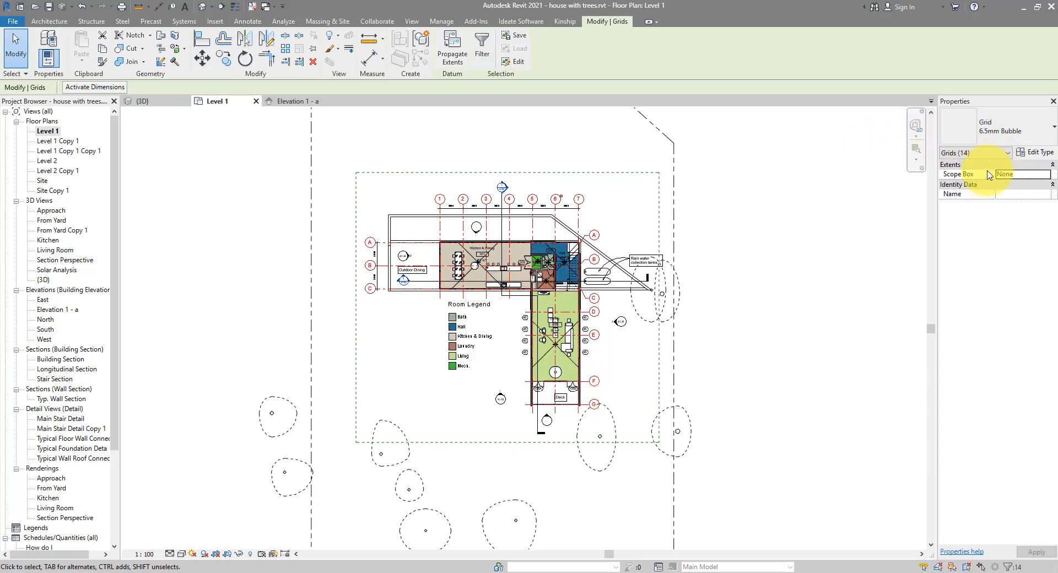
mouse_move(961, 174)
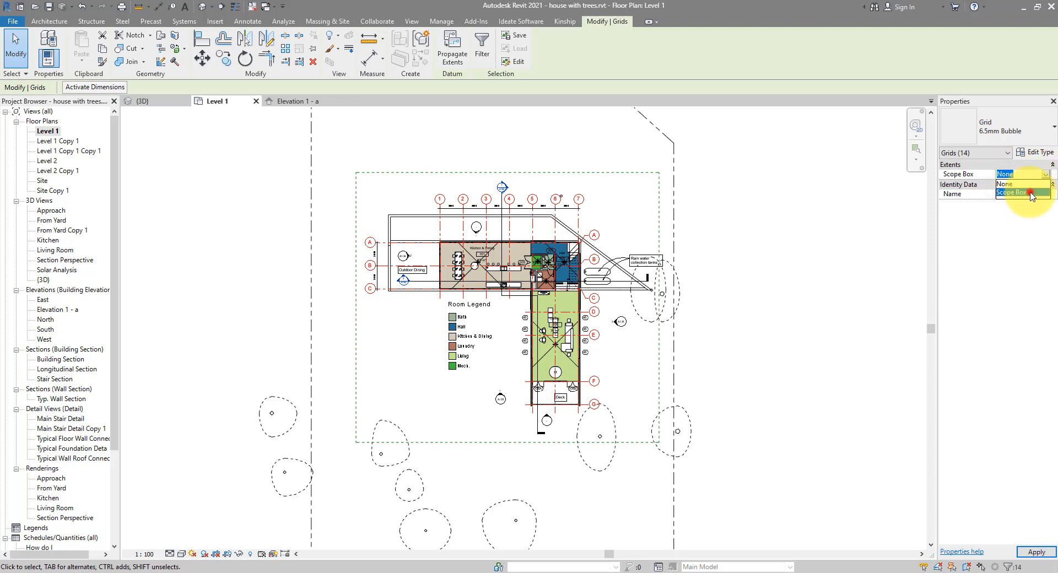
click(1011, 192)
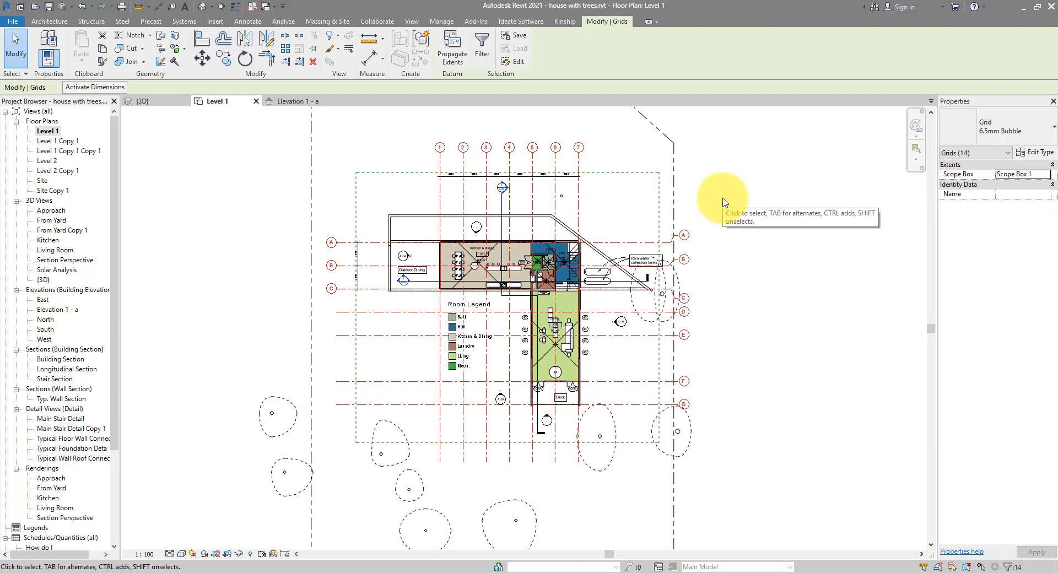
mouse_move(732, 206)
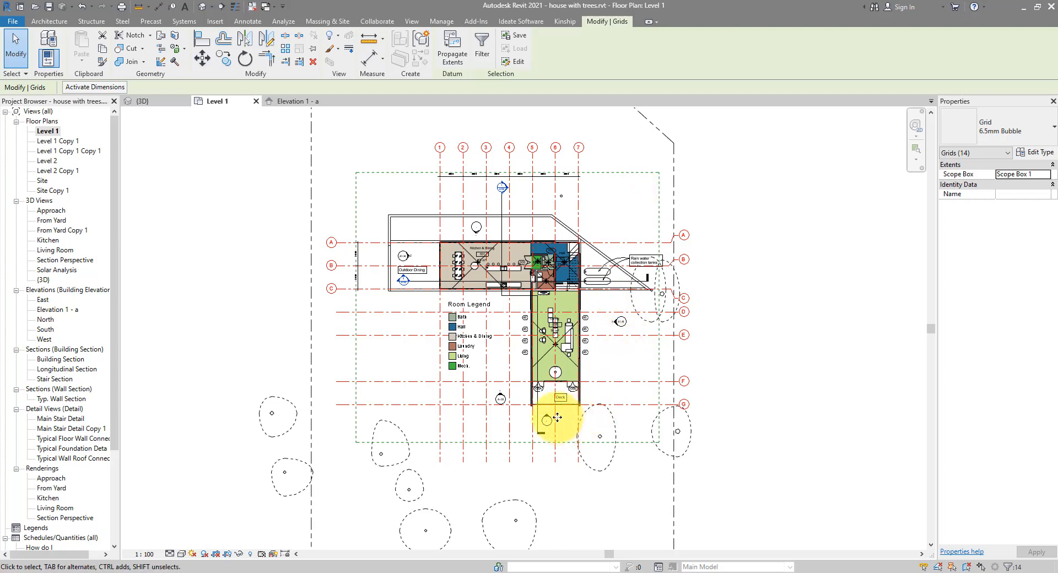
- Select all instances of the levels and set their Scope Box property to Scope Box 1
click(293, 100)
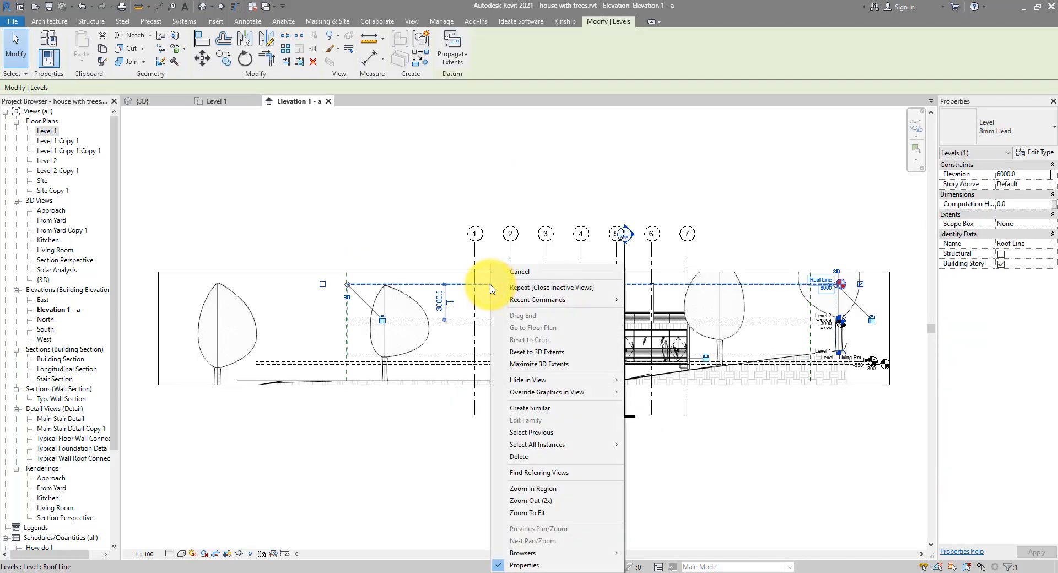
mouse_move(594, 447)
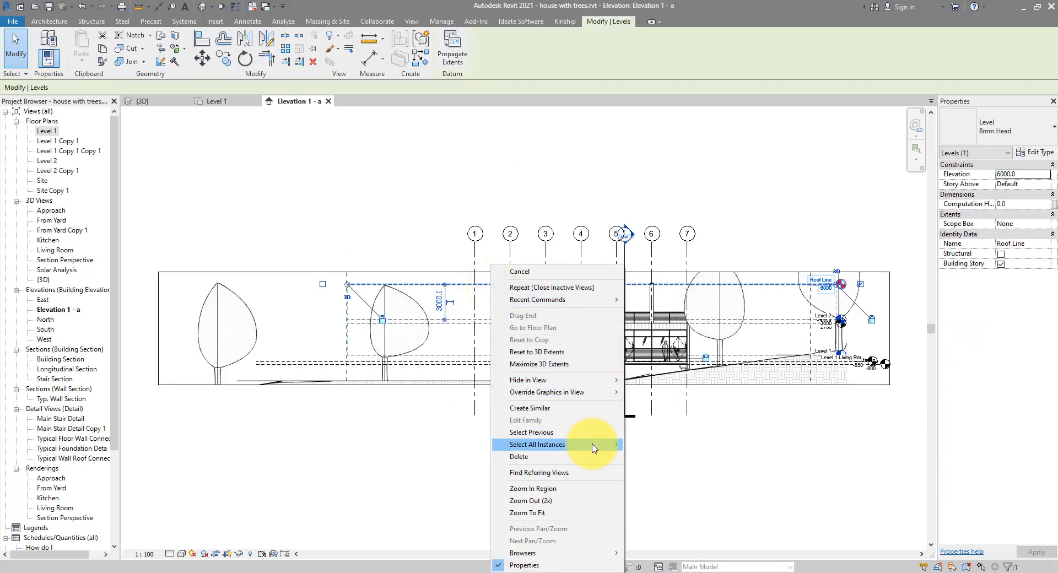
click(536, 444)
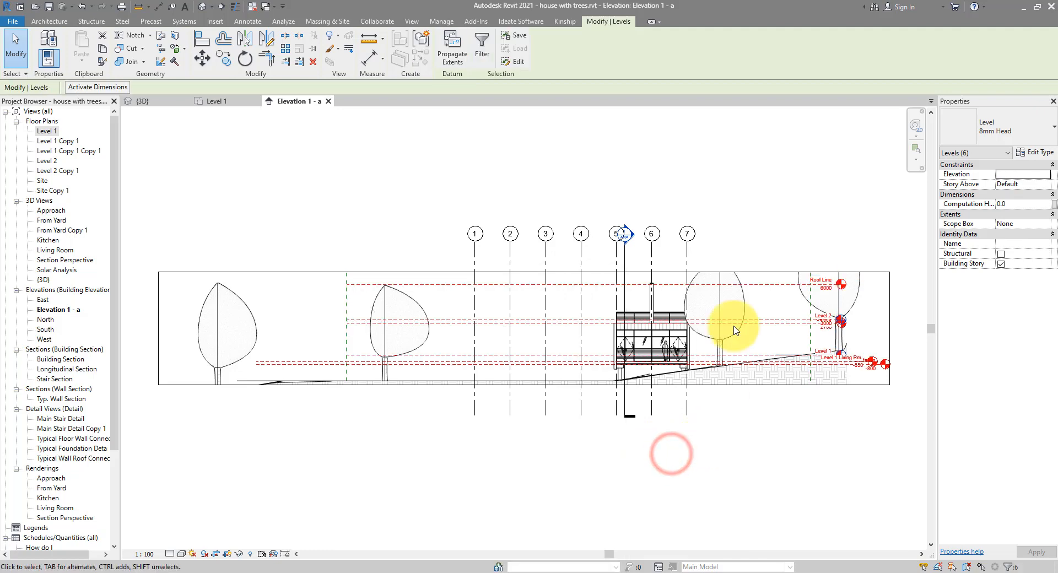
mouse_move(775, 230)
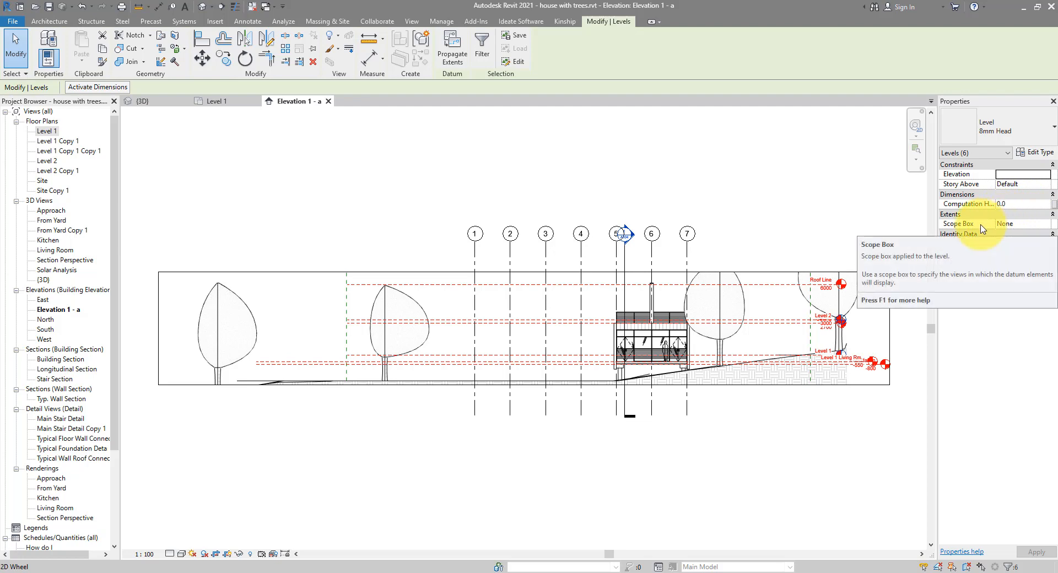
click(1020, 224)
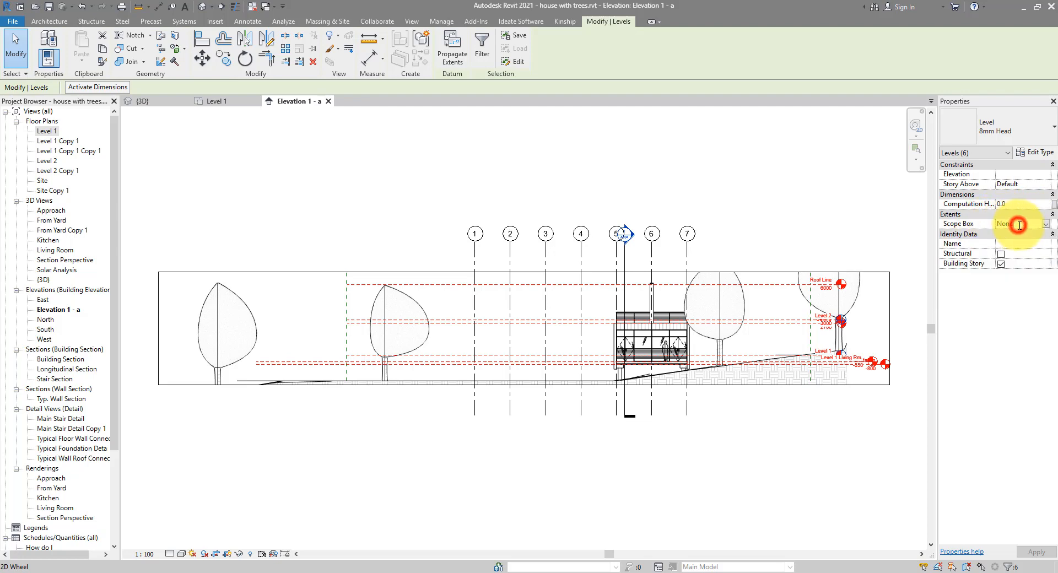
click(1039, 223)
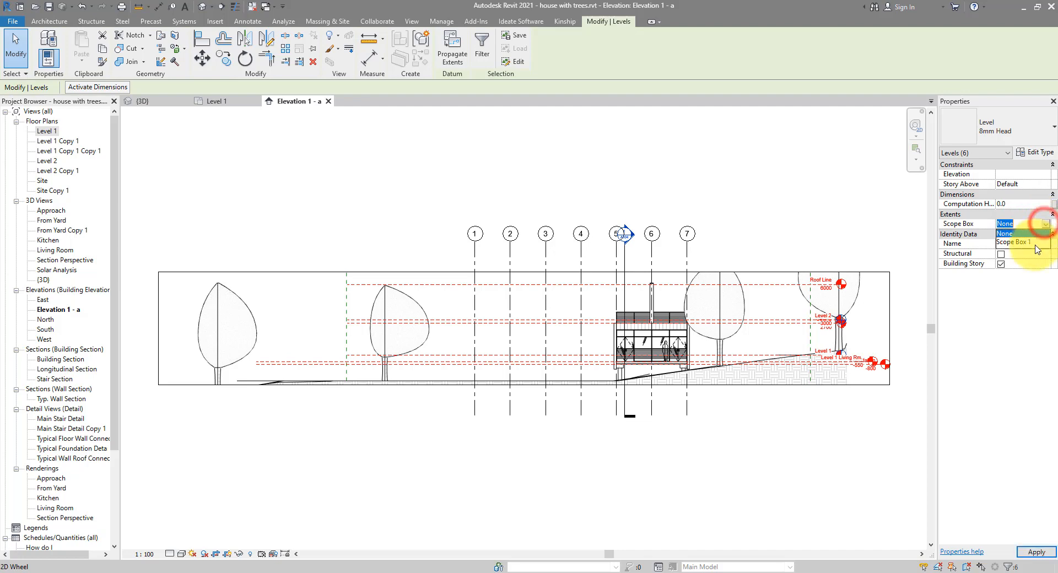
click(1018, 241)
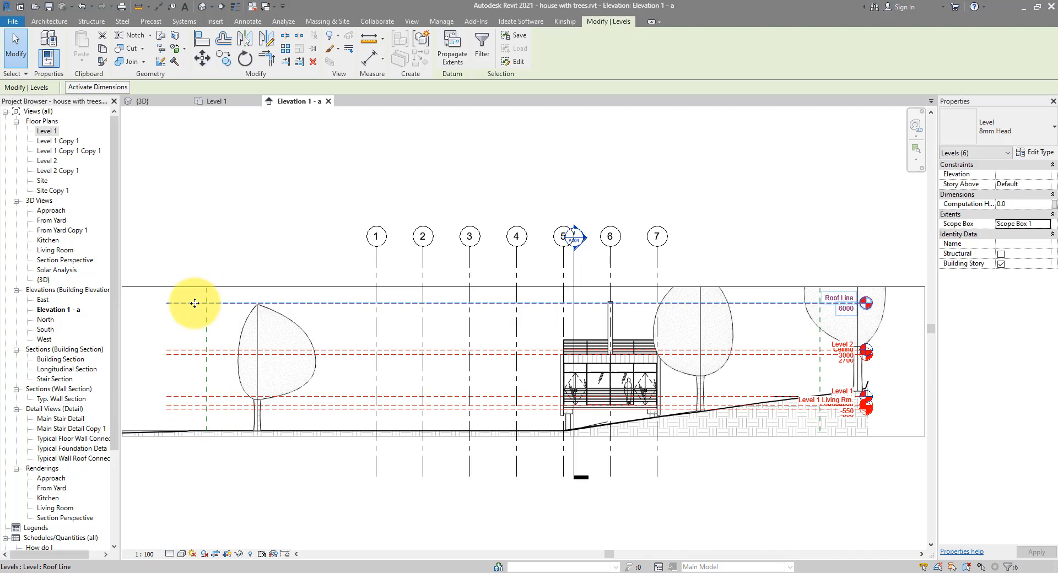
mouse_move(224, 305)
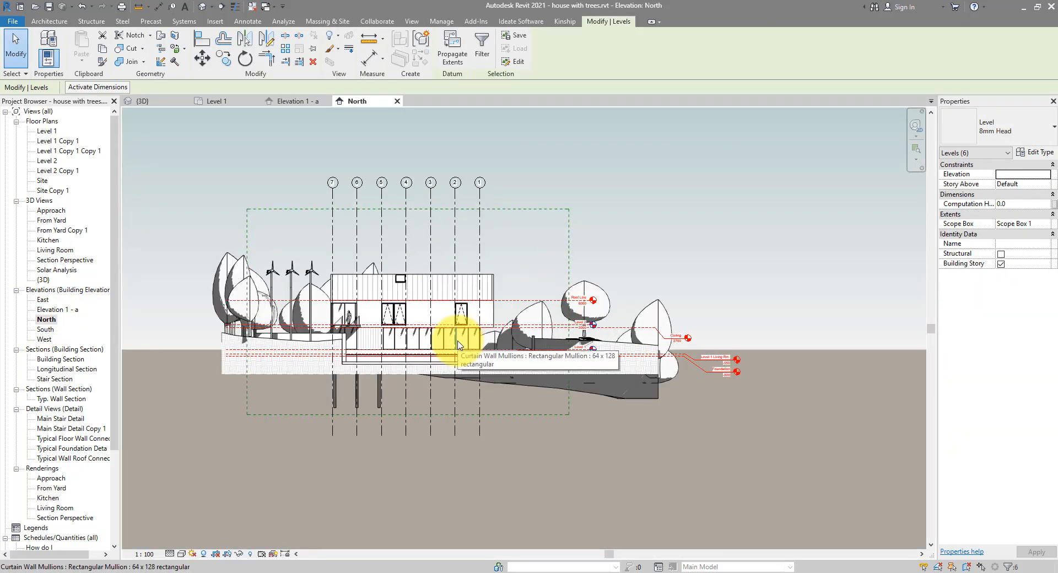
mouse_move(522, 265)
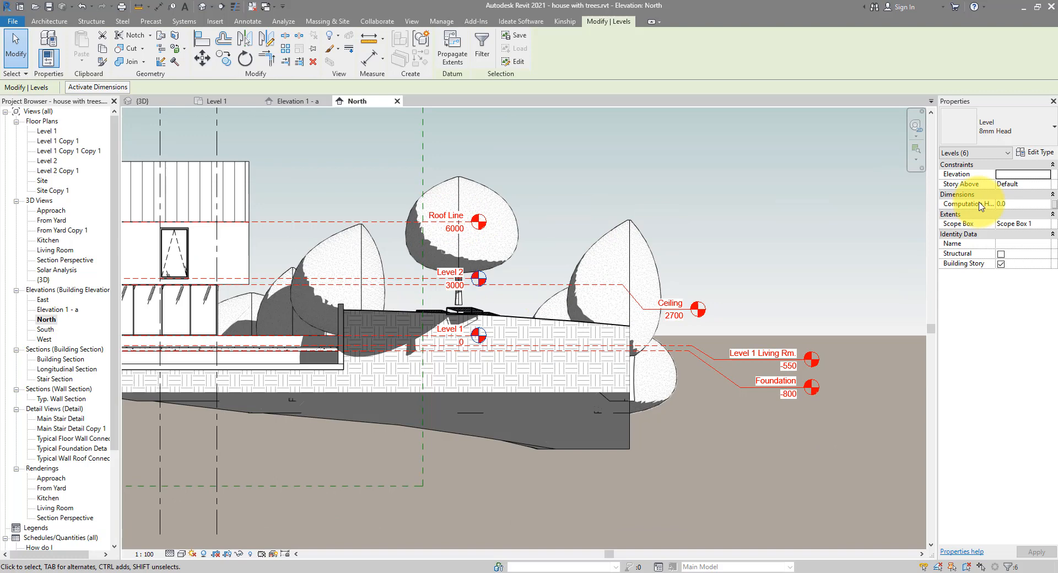
mouse_move(739, 266)
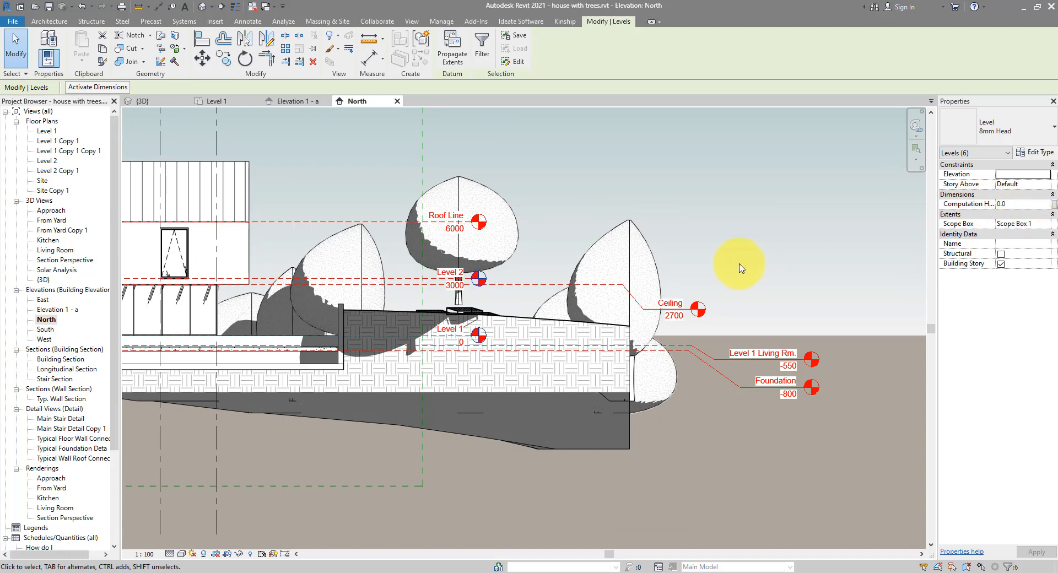
mouse_move(719, 265)
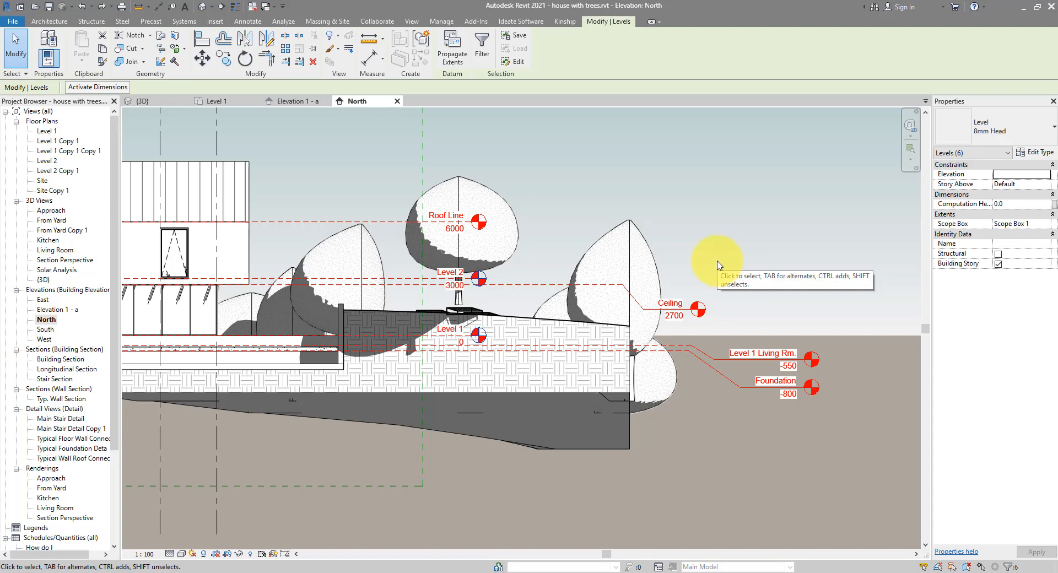
mouse_move(614, 205)
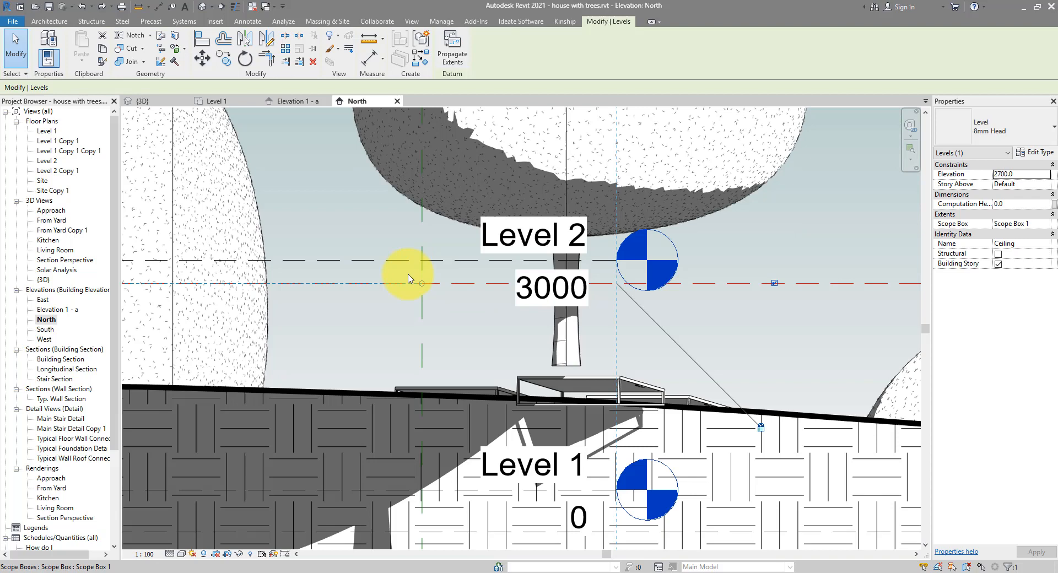
mouse_move(431, 280)
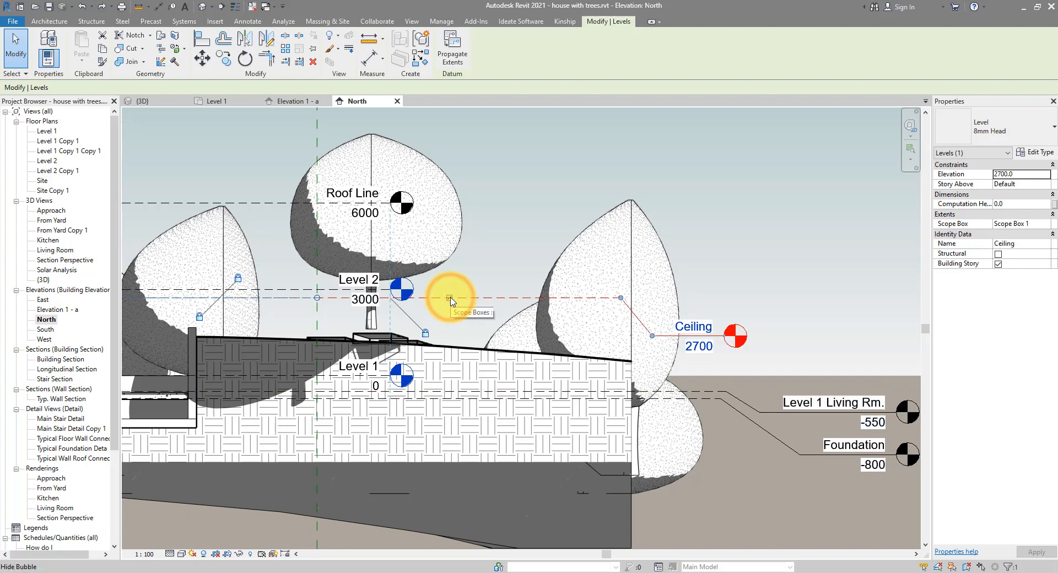
- Drag the Ceiling level head in the North elevation into line with the other level heads
click(698, 346)
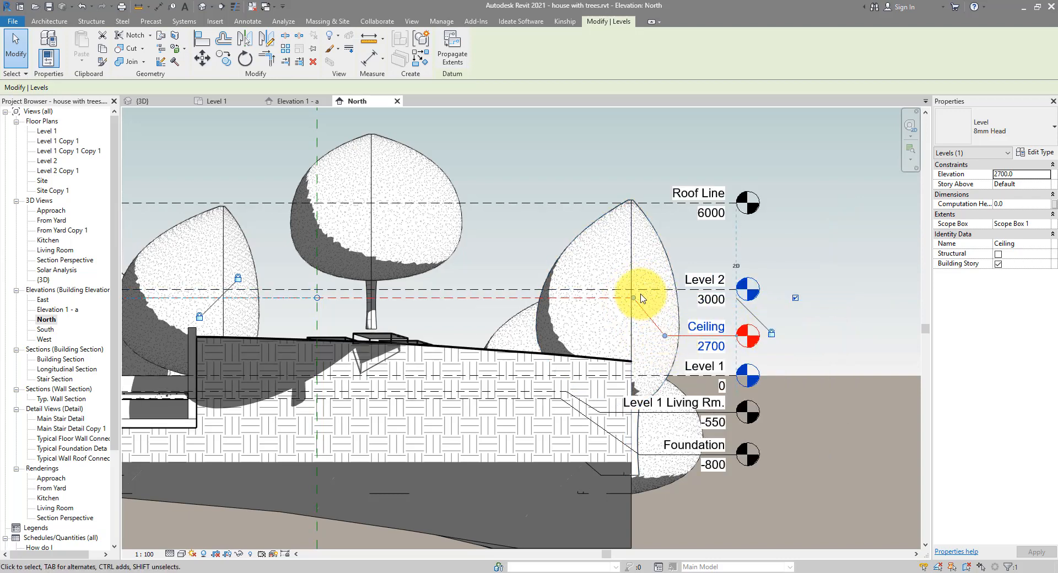
mouse_move(649, 288)
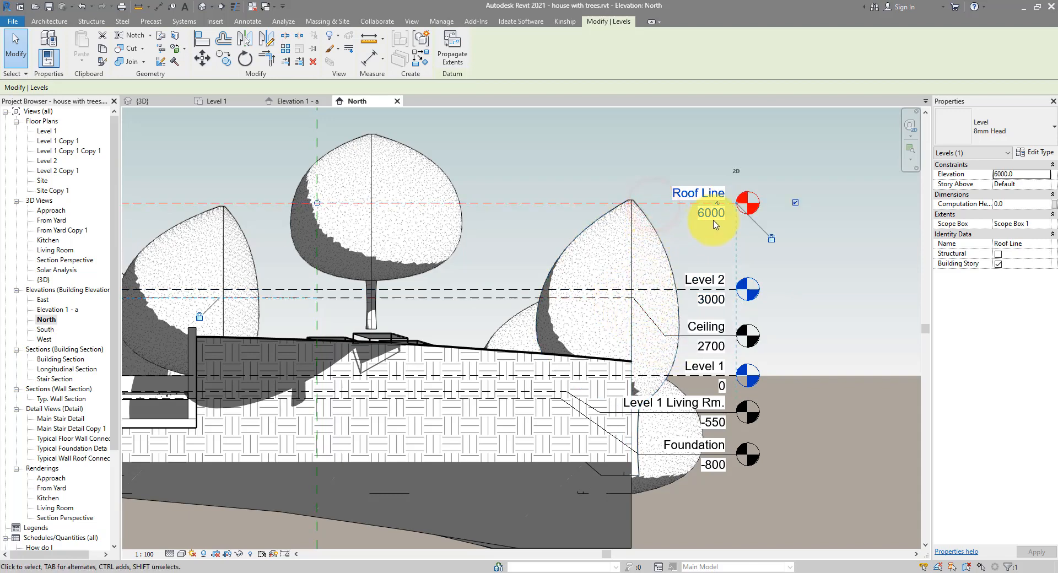
mouse_move(719, 207)
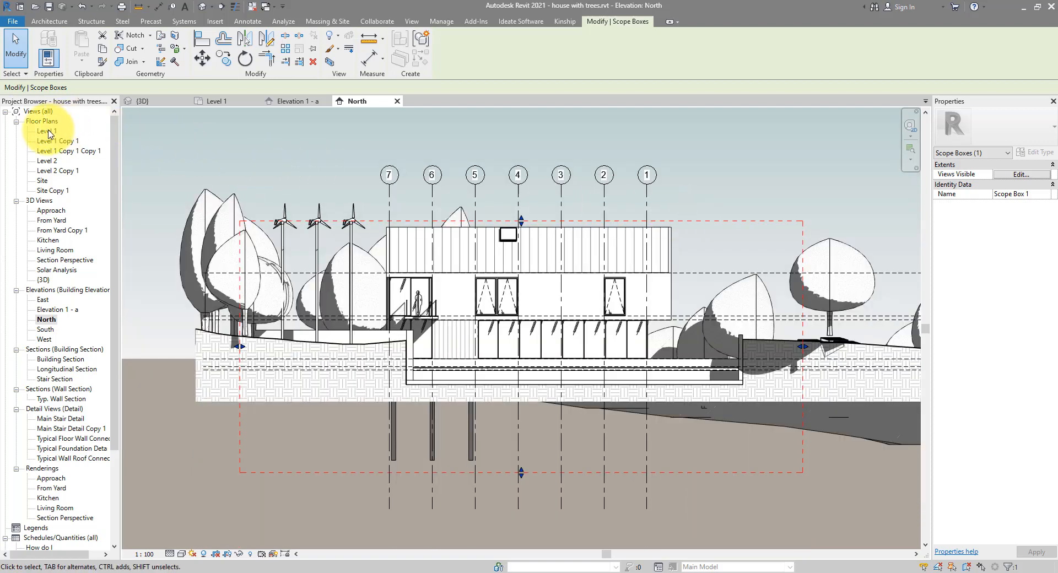
- Return to the Level 1 floor plan to confirm grid 8 appears with Scope Box 1 extents
double_click(47, 130)
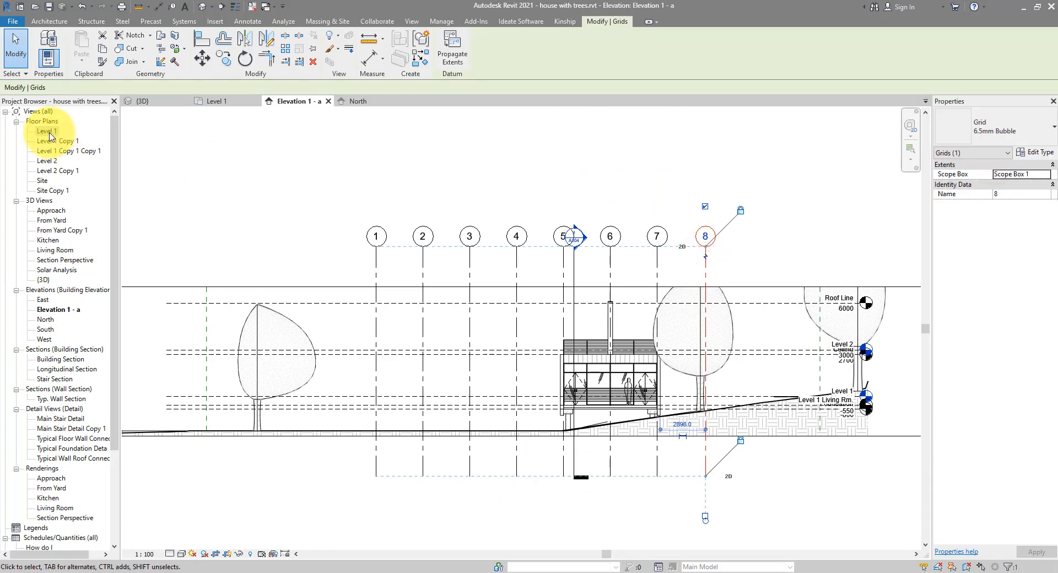
double_click(47, 131)
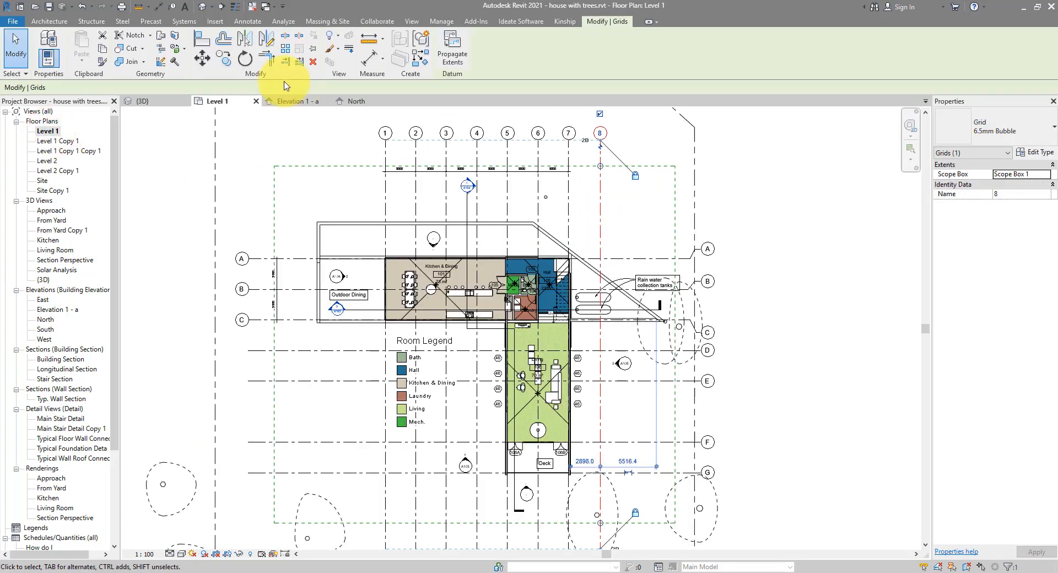
click(244, 57)
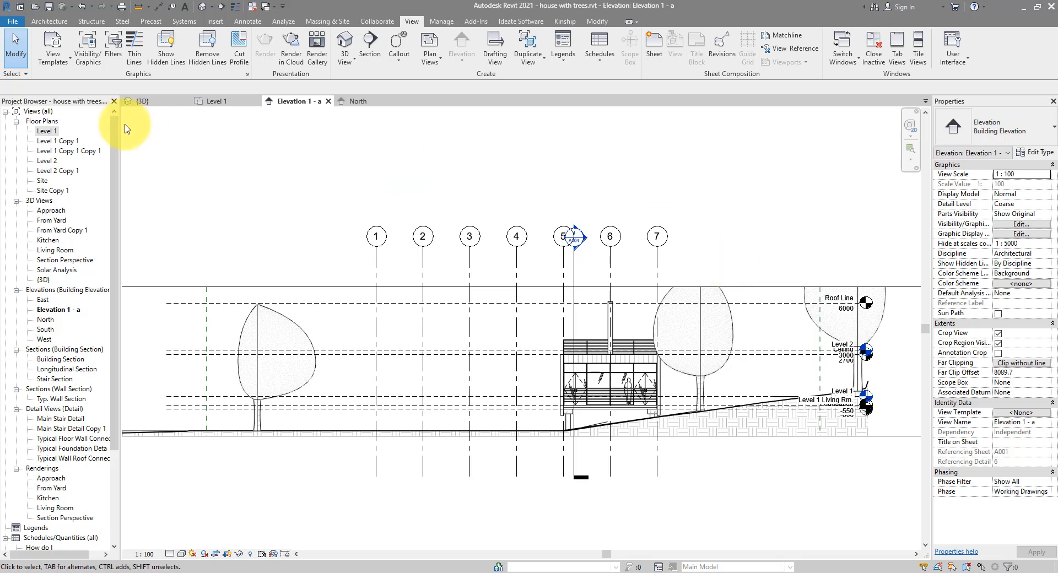
double_click(48, 131)
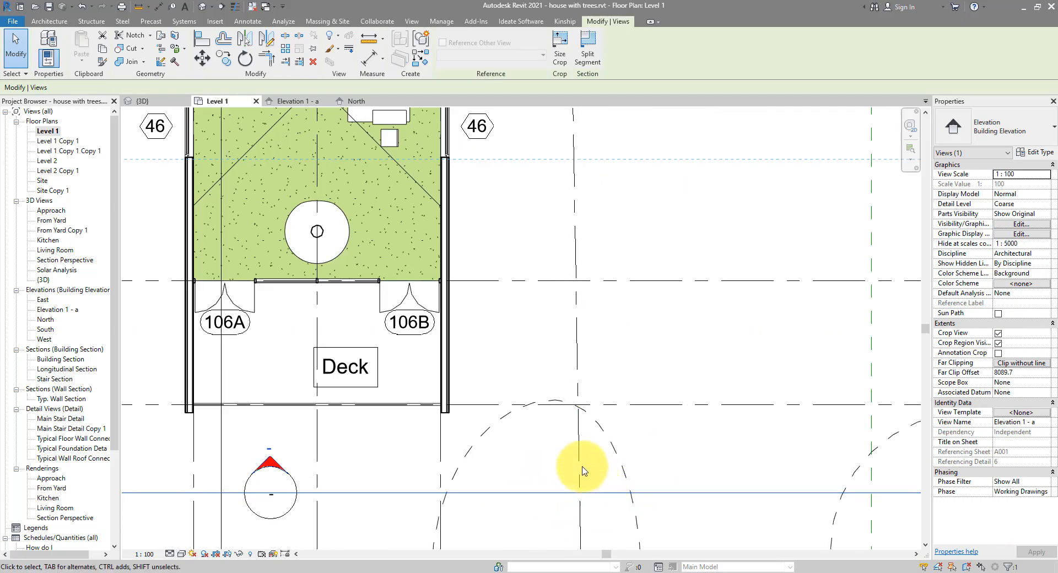
mouse_move(590, 489)
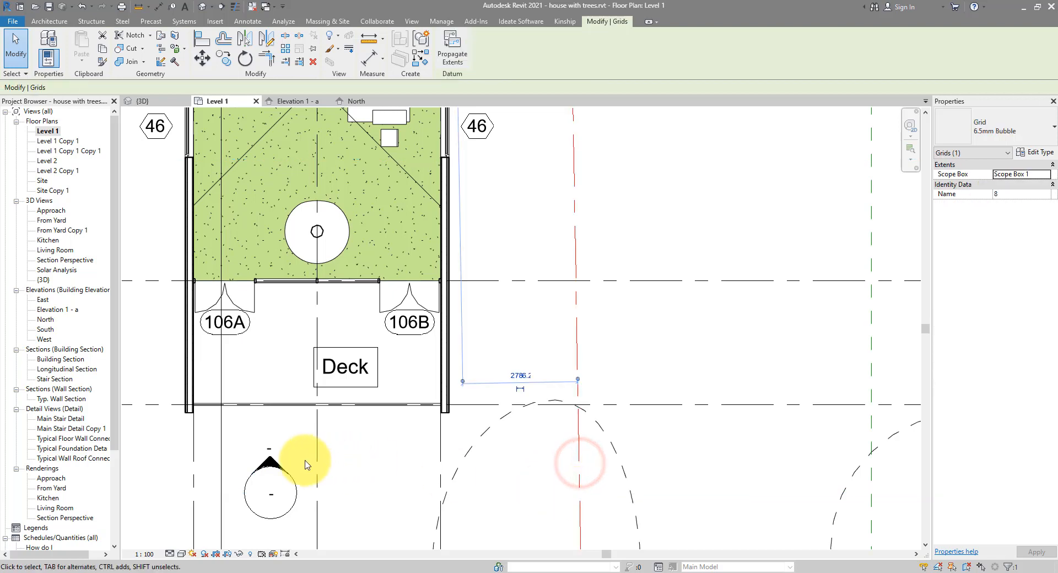
click(295, 102)
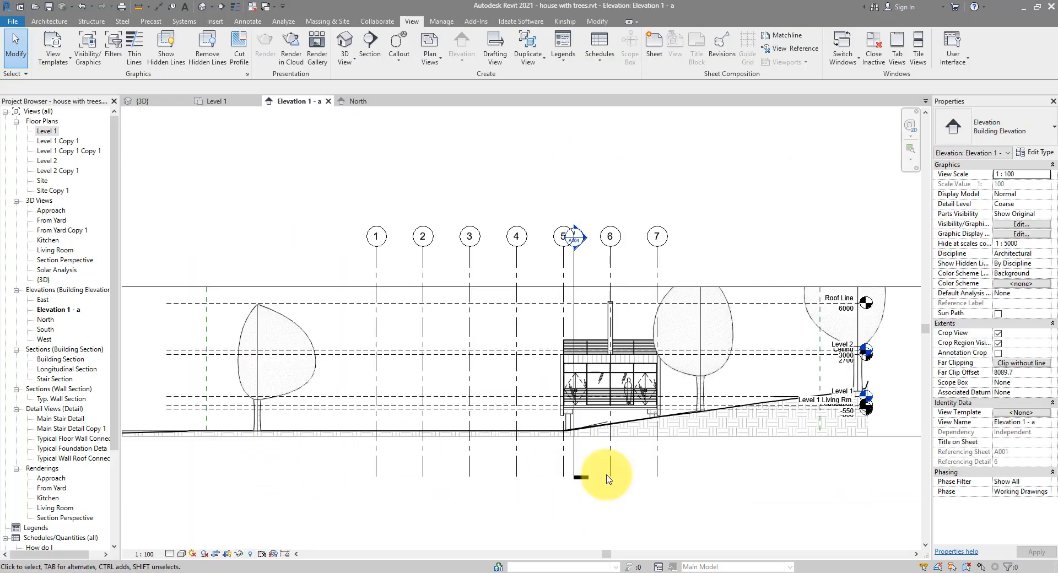